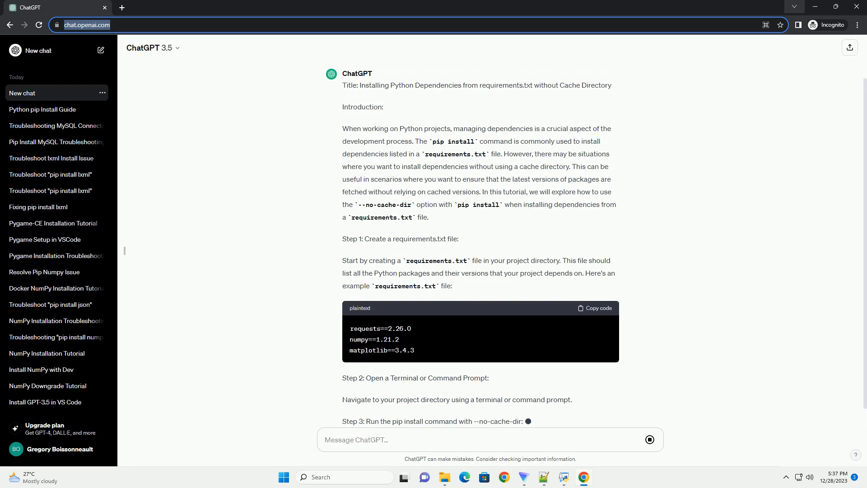
scroll("down", 3)
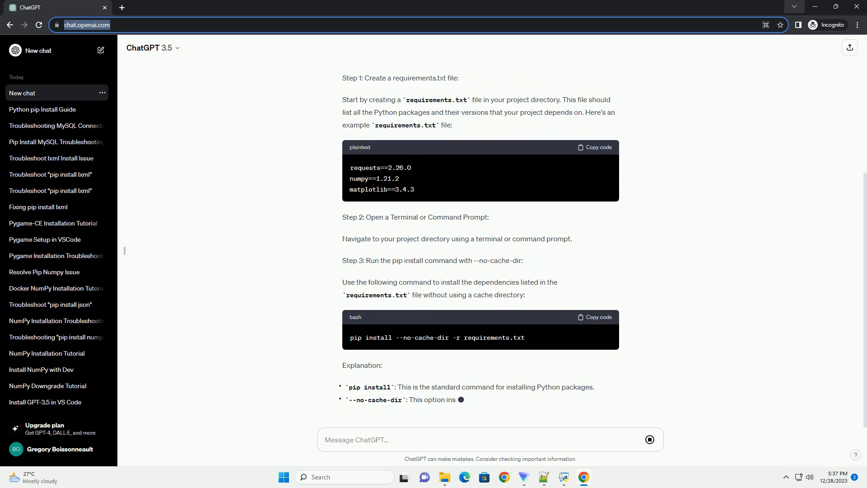
scroll("down", 3)
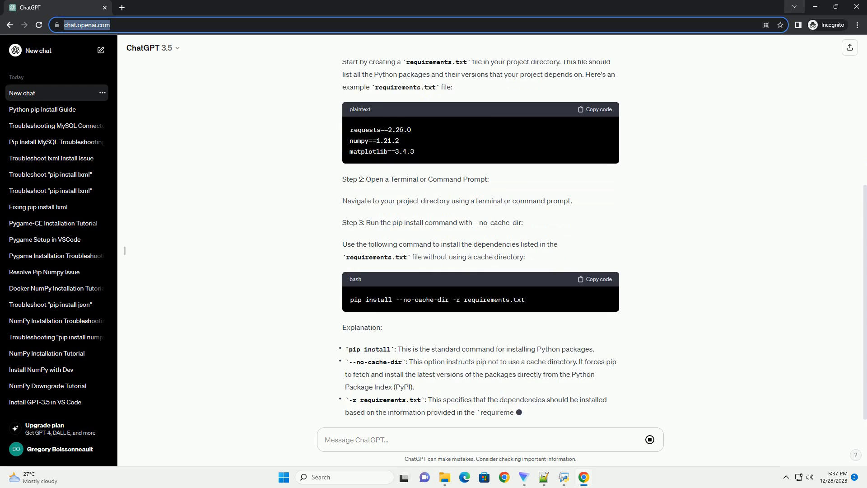
scroll("down", 3)
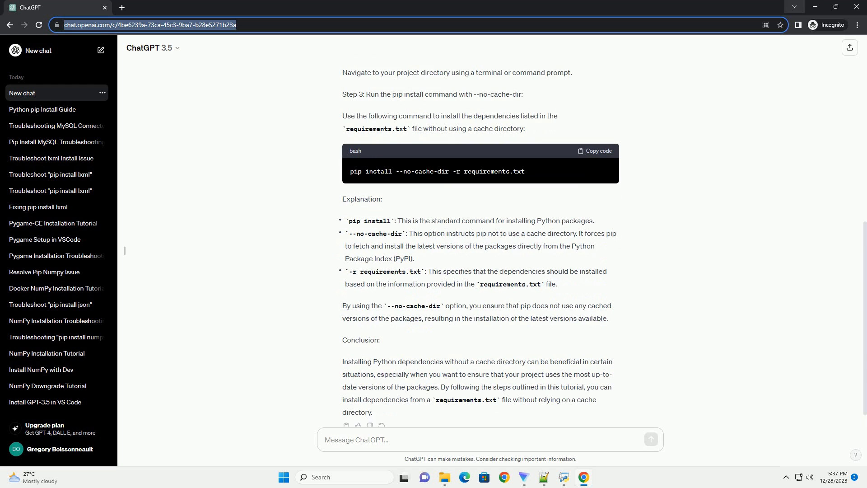
scroll("down", 3)
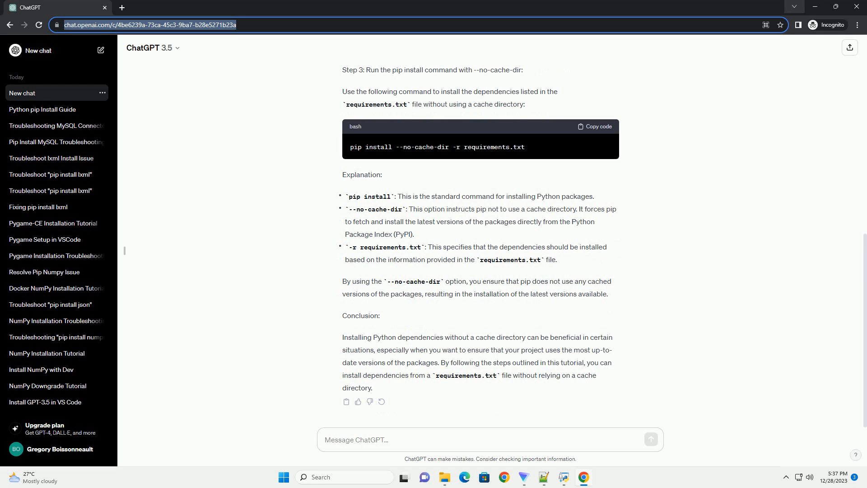